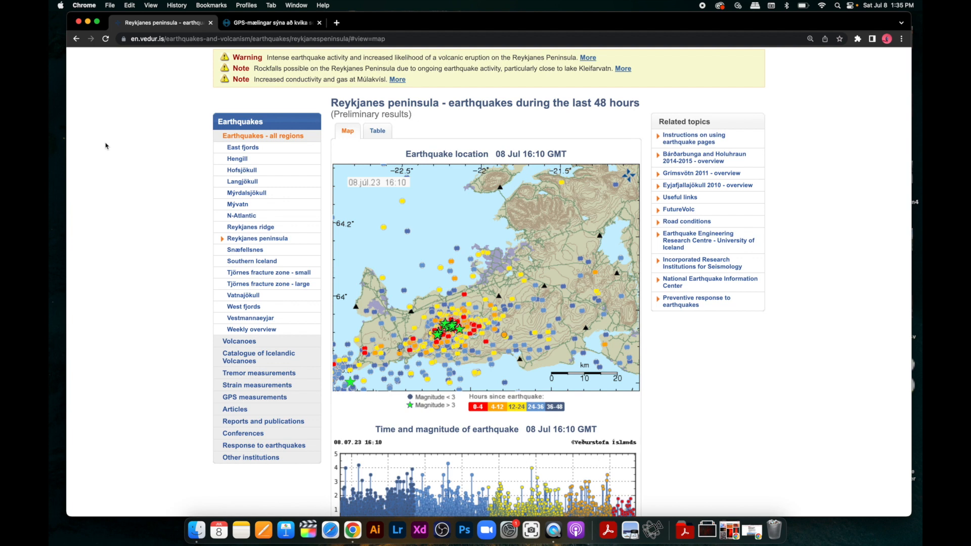
Switch from the earthquake map to the RÚV article on GPS measurements showing magma near the surface
scroll("down", 3)
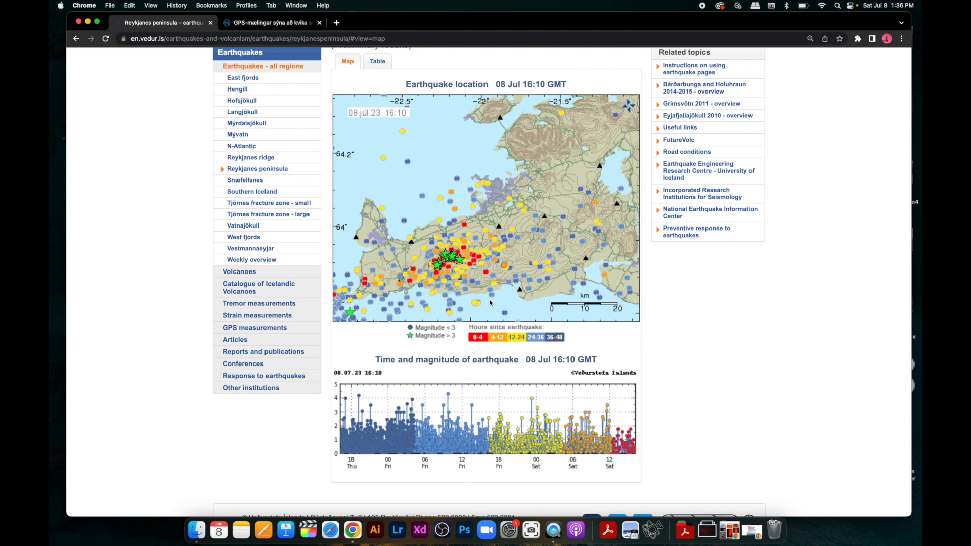
left_click(272, 22)
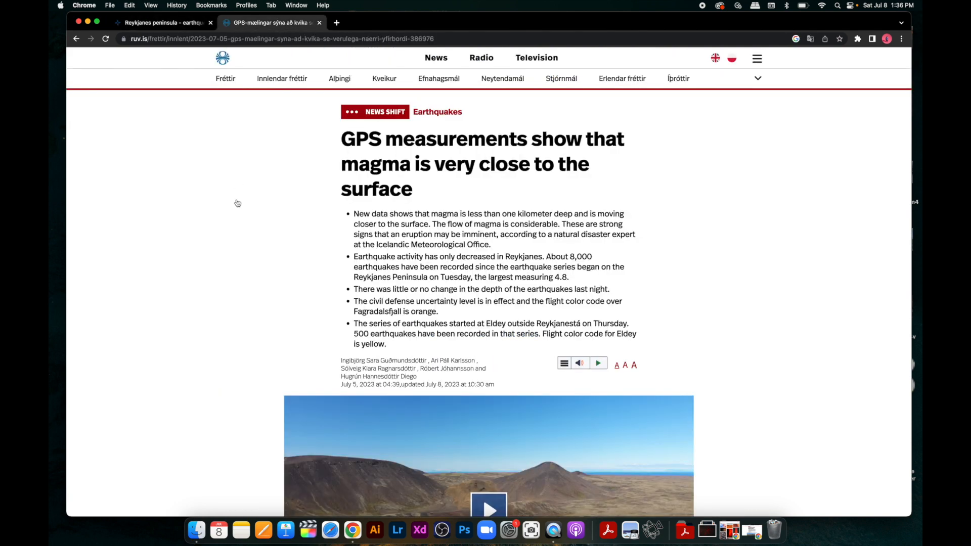
scroll("down", 3)
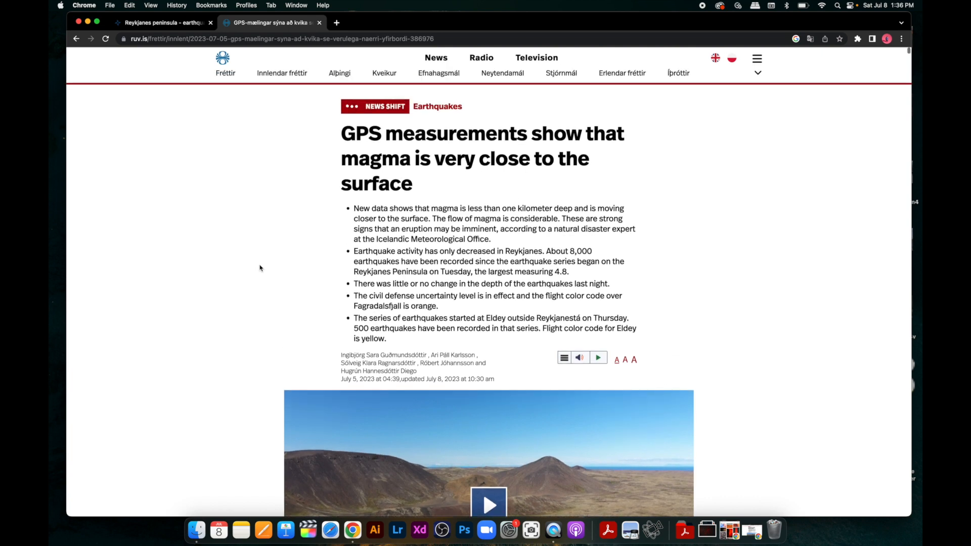
mouse_move(286, 161)
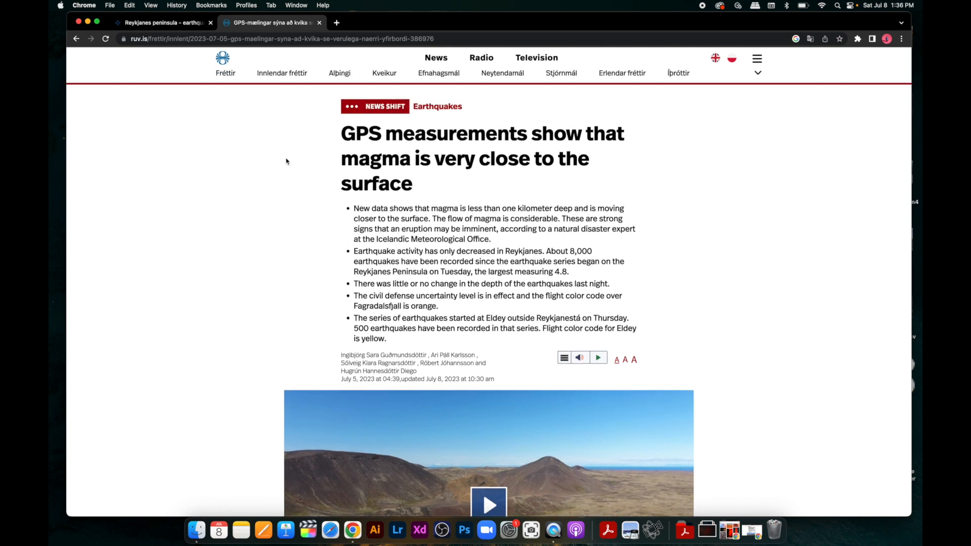